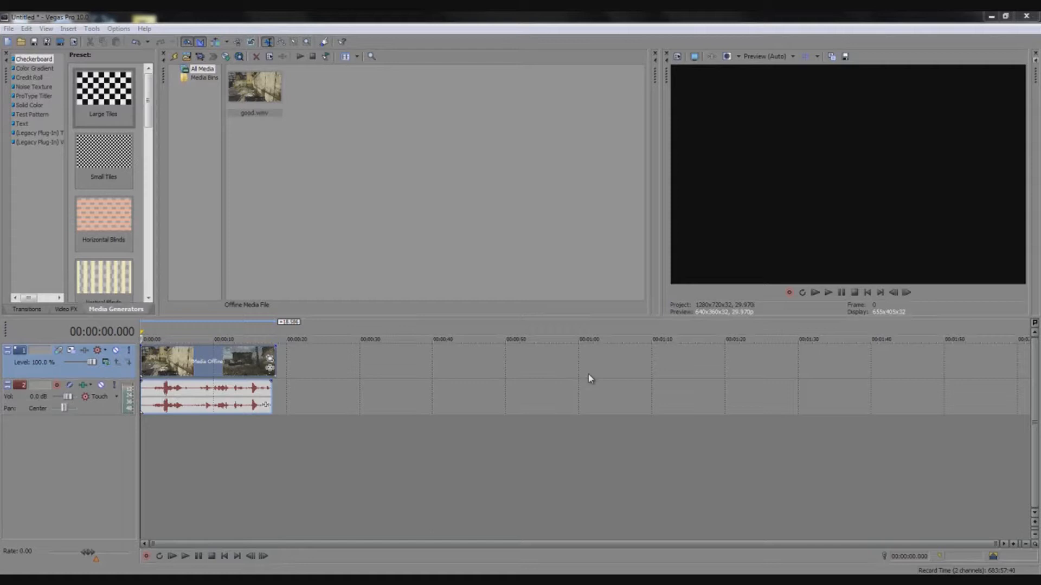
mouse_move(584, 386)
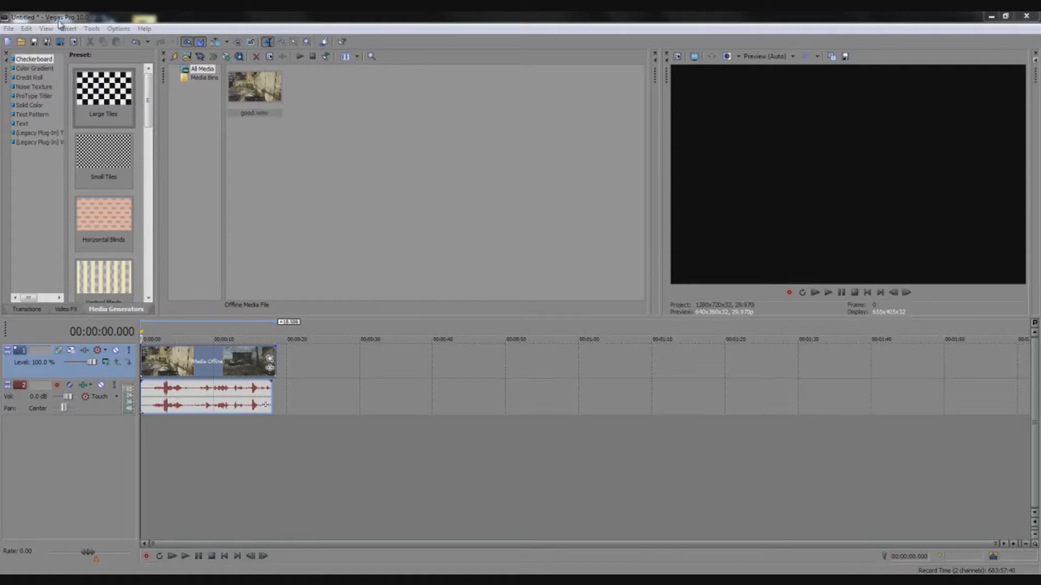
mouse_move(548, 376)
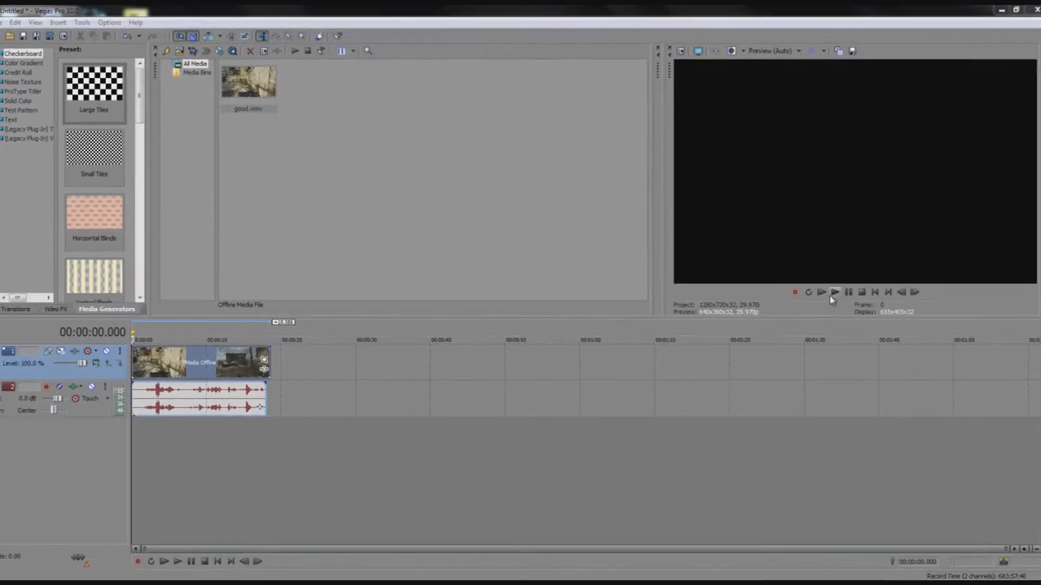
- Bring up the Properties of the game clip video event on the timeline
left_click(834, 292)
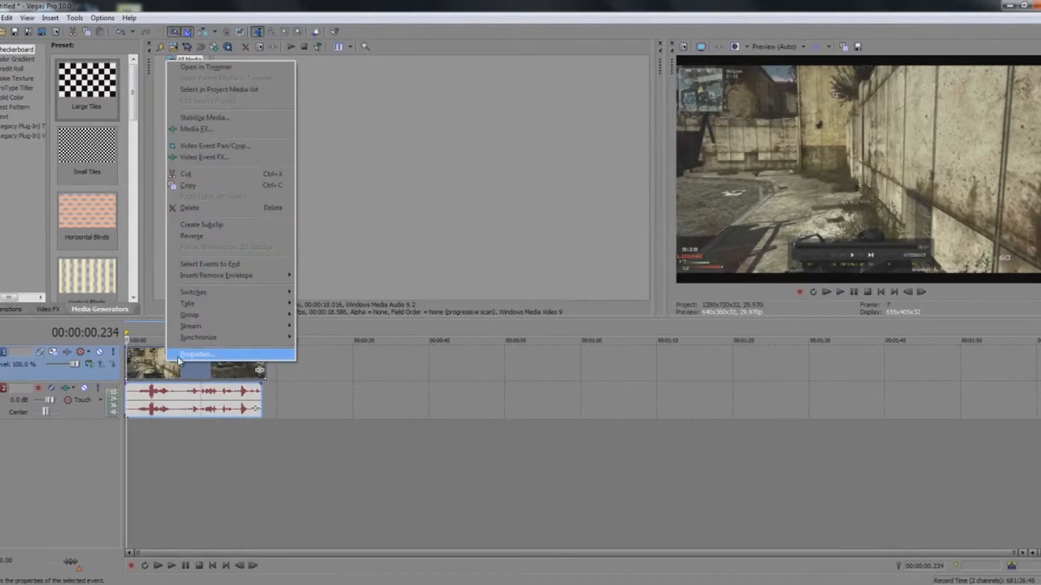
left_click(196, 353)
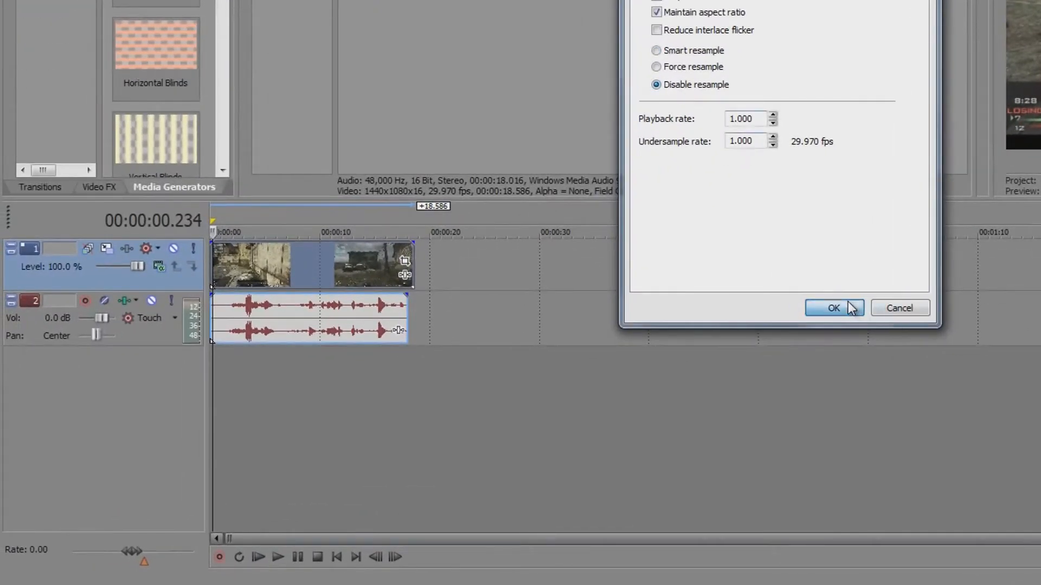
- Set the video event to Disable resample and confirm with OK
left_click(834, 307)
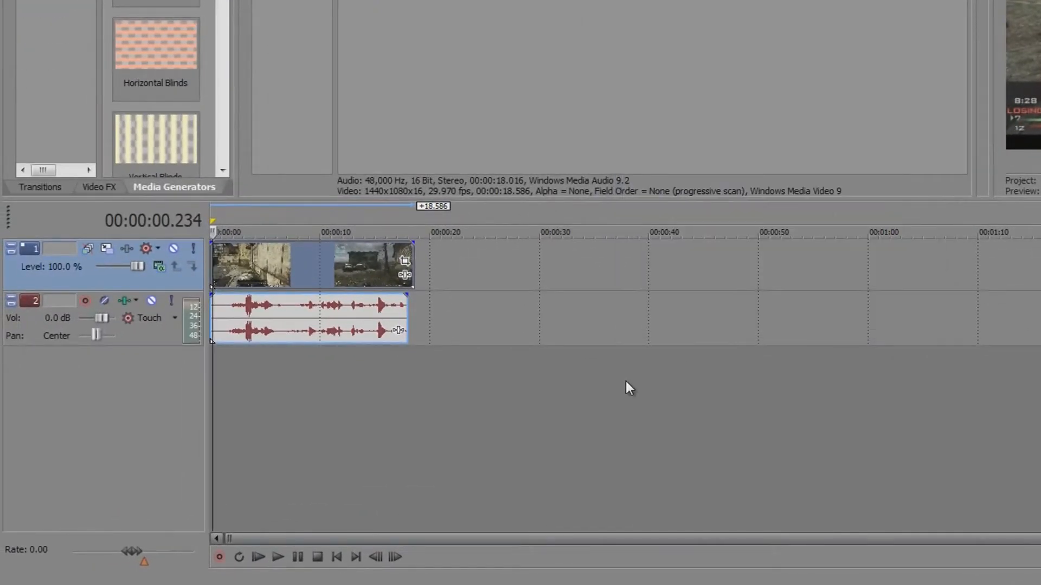